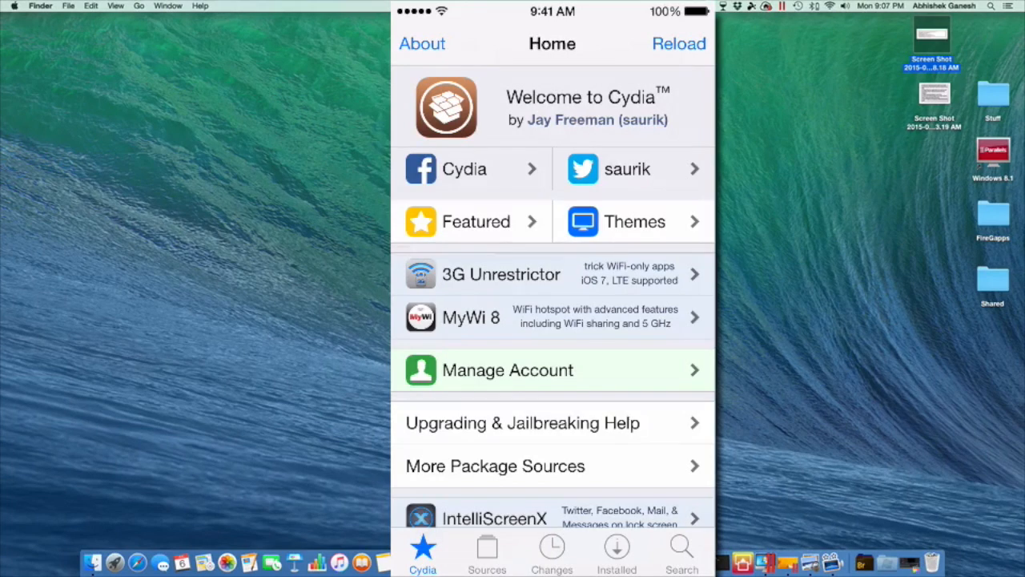
- Search Cydia for 'Mousai' to reach its package page showing version 1.0-1 installed
left_click(682, 548)
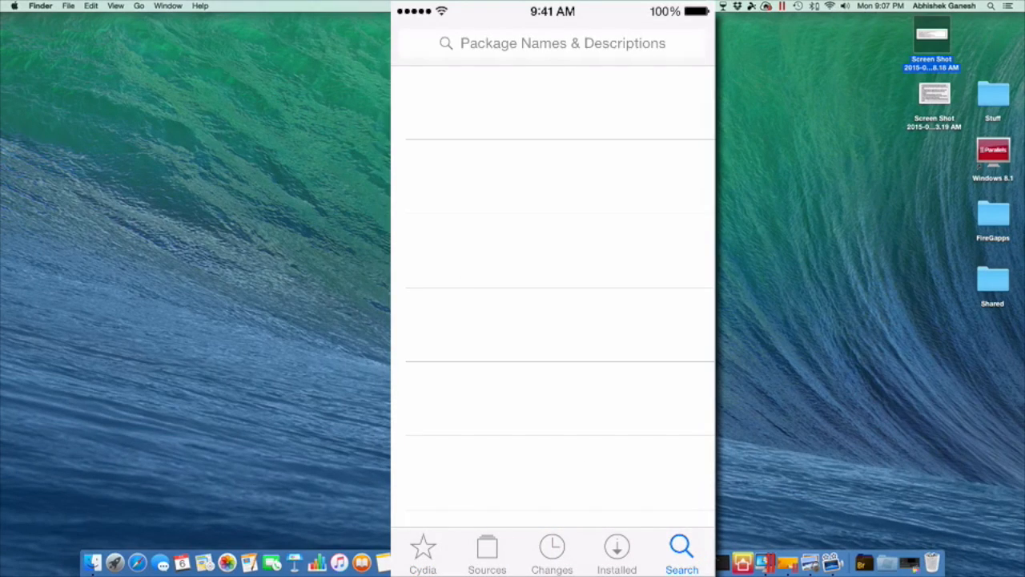
left_click(560, 44)
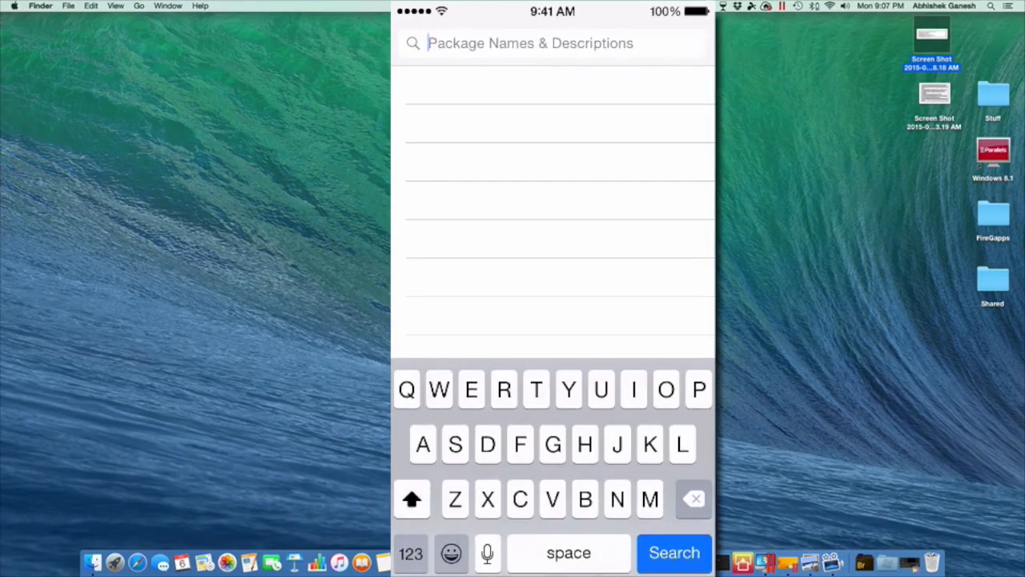
type("Mo")
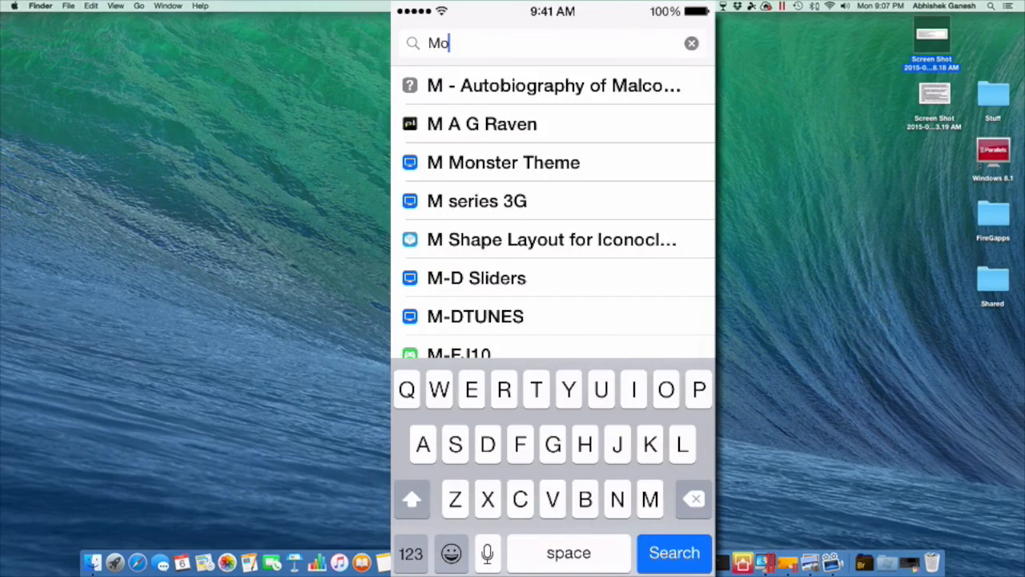
type("s")
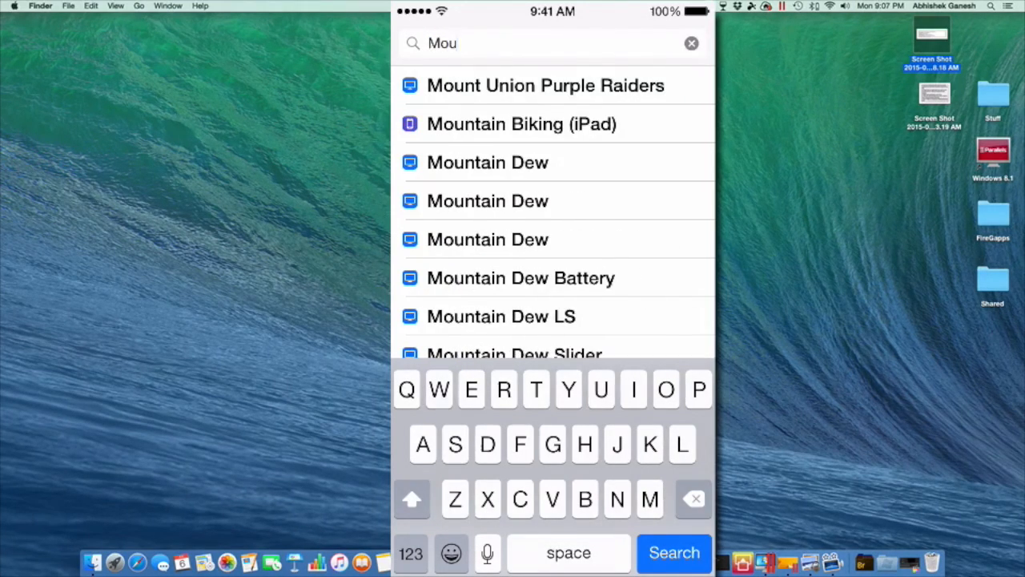
type("sai")
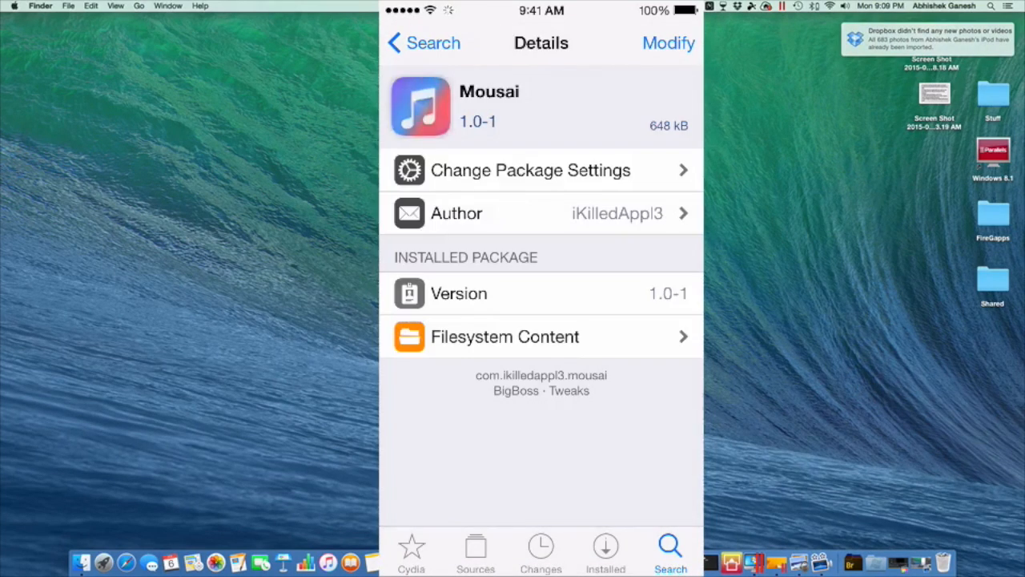
- Scroll through Mousai's description and feature list, then bring up its Reinstall/Remove options via Modify
scroll("down", 3)
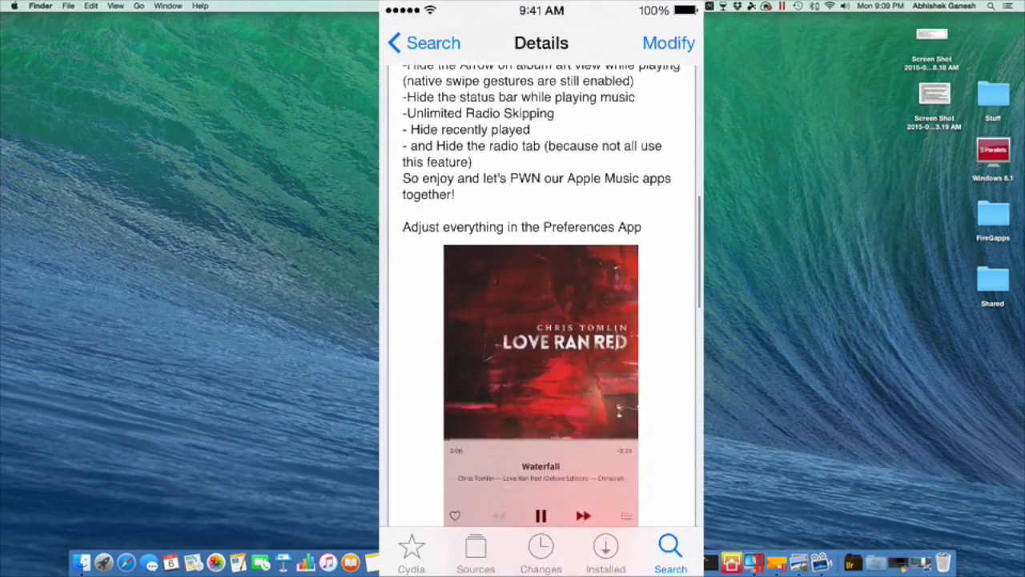
scroll("up", 3)
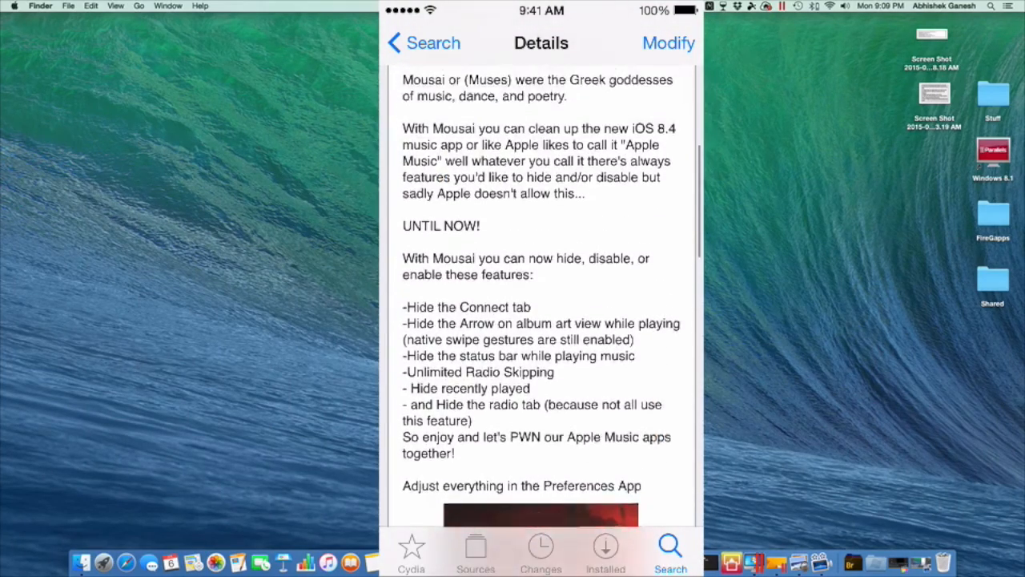
scroll("down", 3)
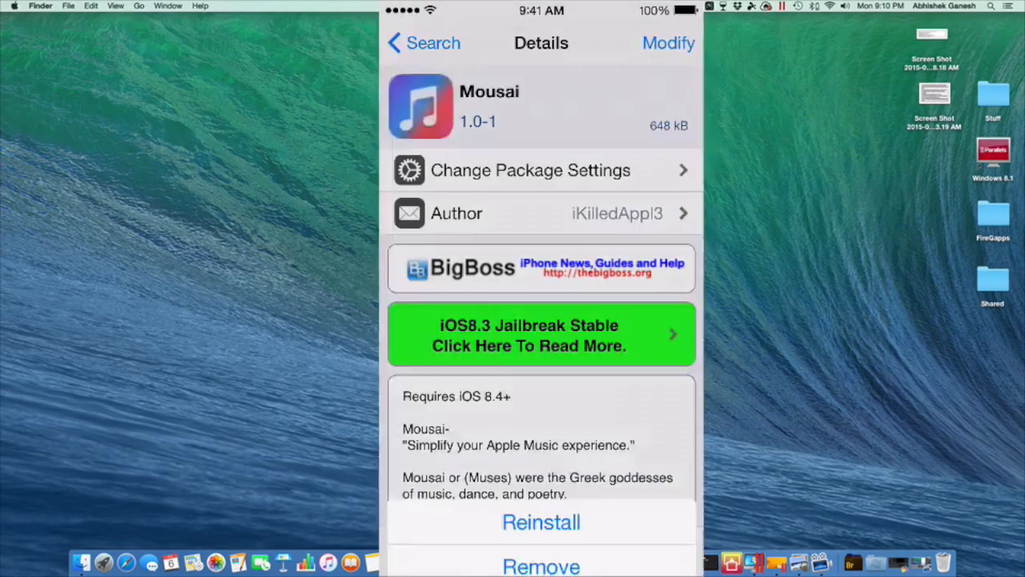
left_click(669, 43)
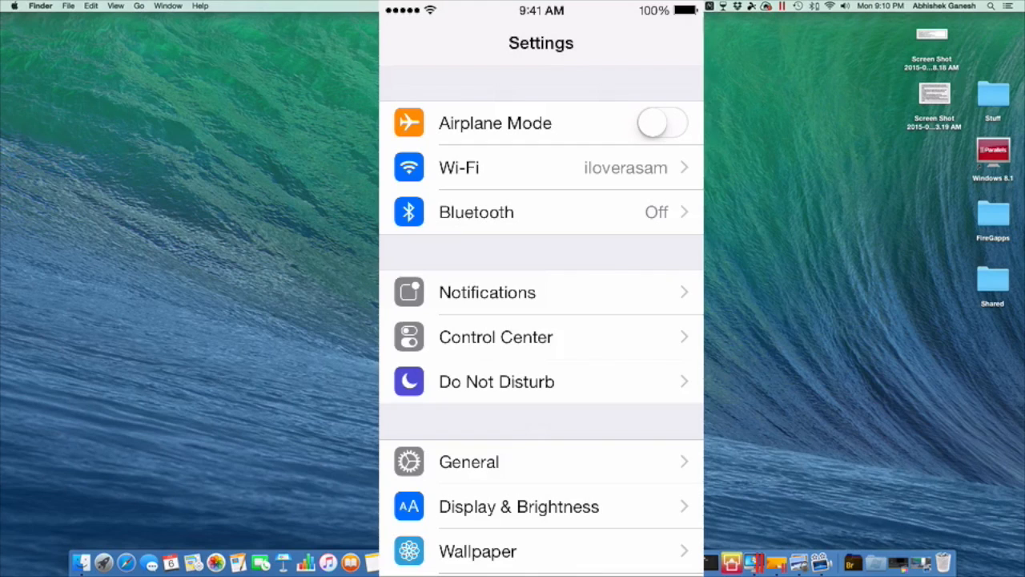
- Scroll down iOS Settings to the tweak section and reach Mousai's Apple Music preferences
scroll("down", 3)
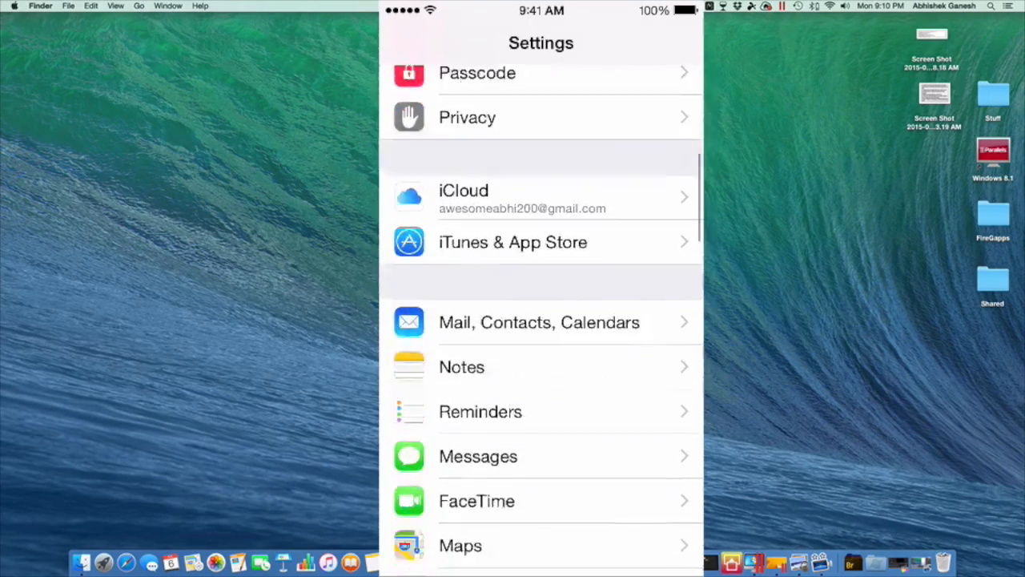
scroll("down", 3)
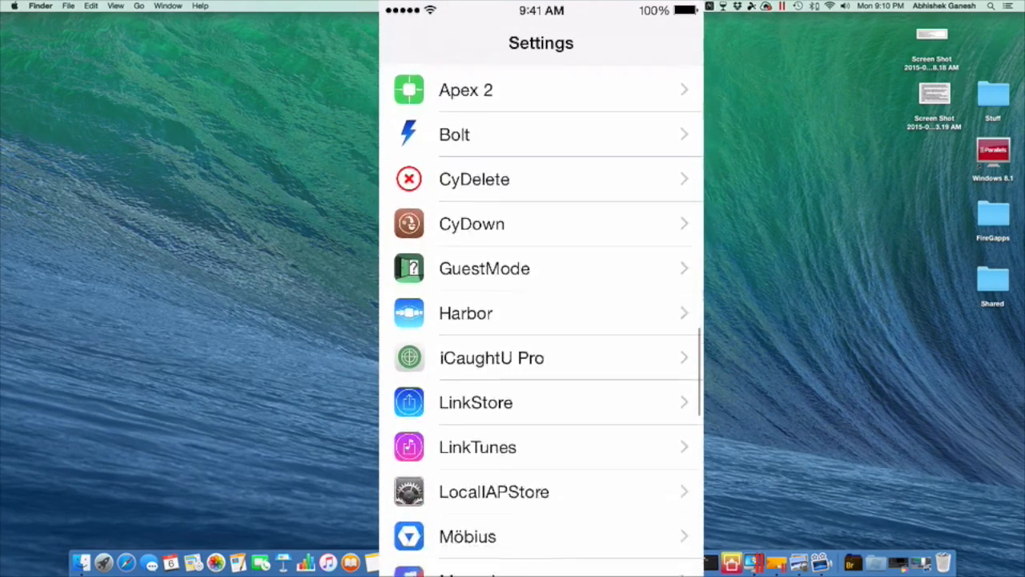
scroll("down", 3)
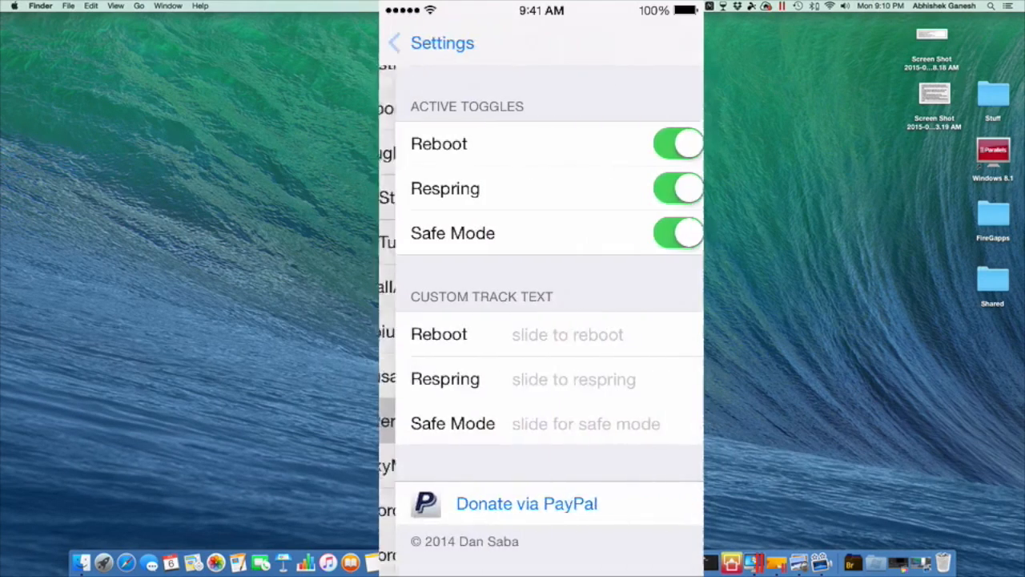
left_click(394, 42)
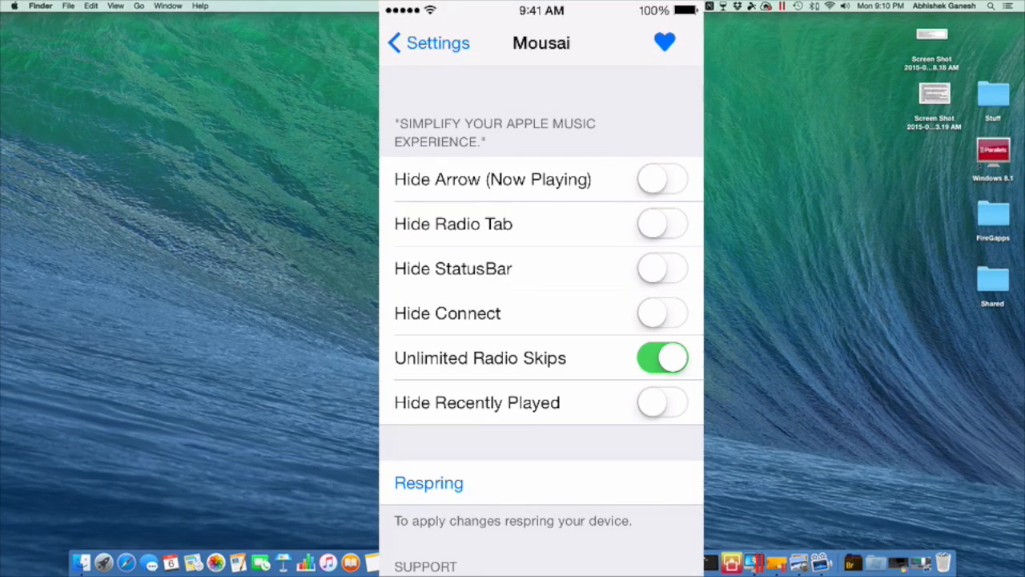
- With Unlimited Radio Skips on, respring from Mousai's preferences so the setting applies
scroll("down", 3)
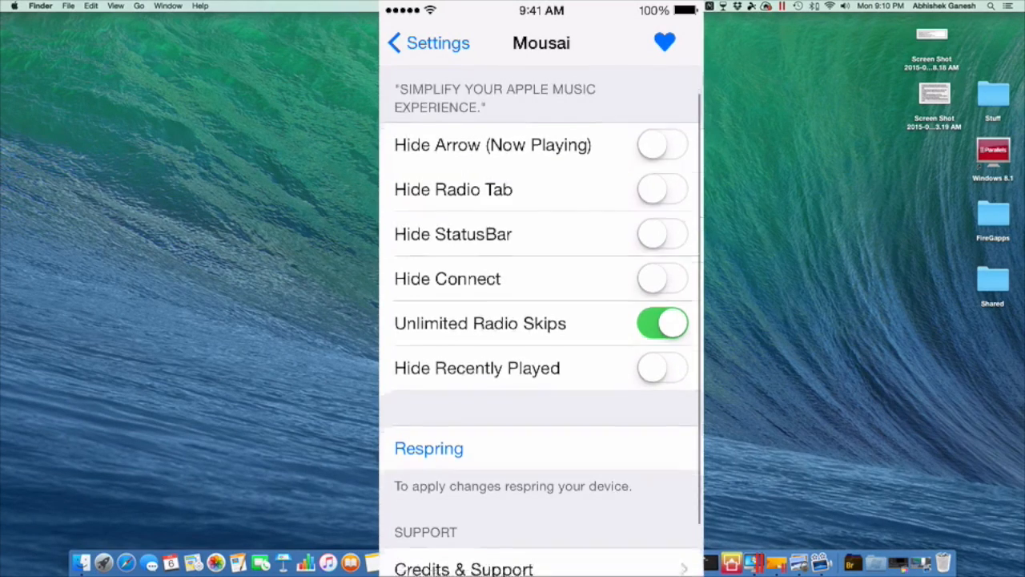
scroll("down", 3)
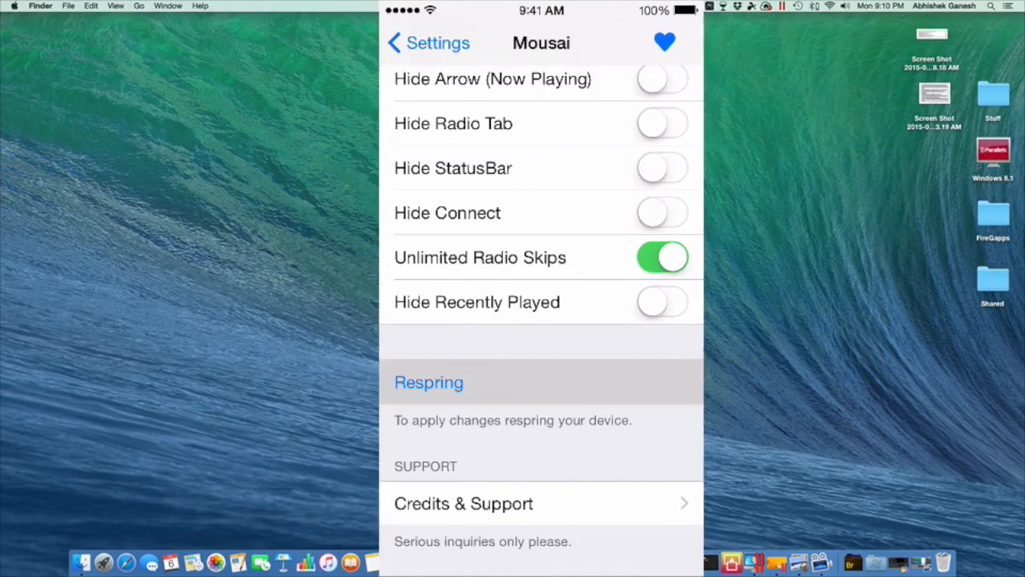
left_click(430, 381)
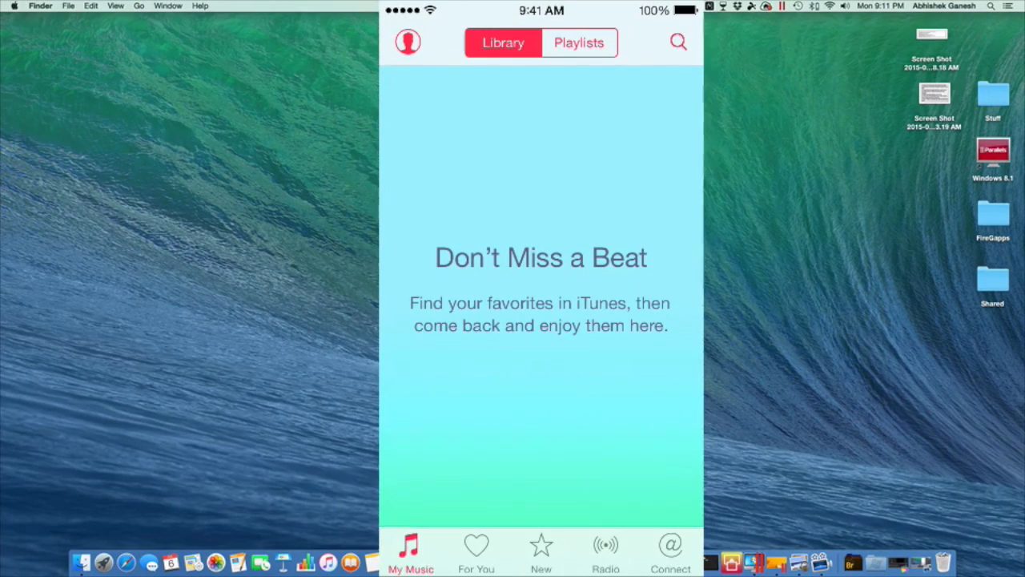
- Go to Radio in Apple Music and start the Pure Pop station under Recently Played
left_click(605, 551)
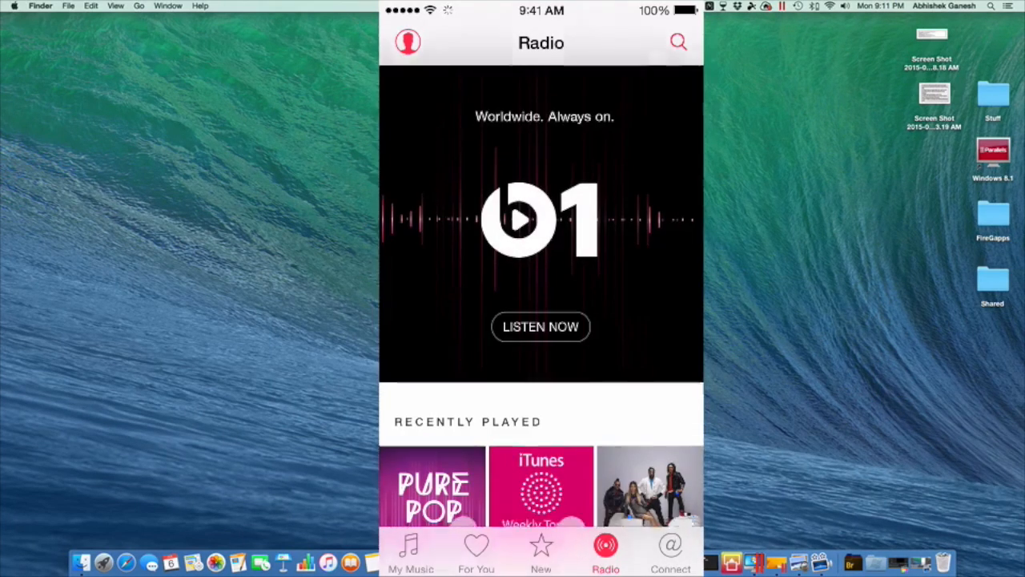
scroll("down", 3)
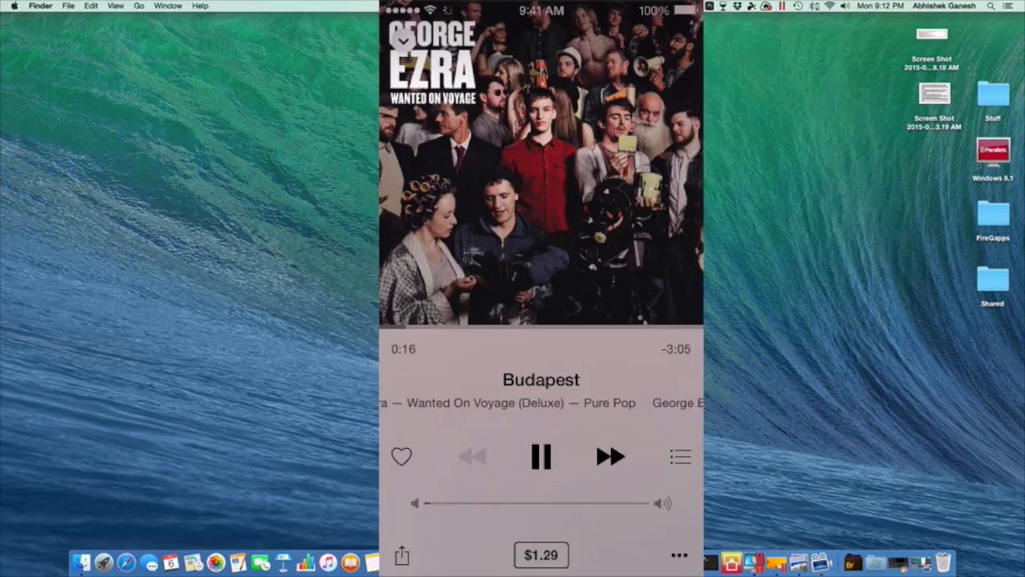
- Skip seven Pure Pop tracks in a row without any skip limit, ending on 'Lean On', then pause playback
left_click(608, 456)
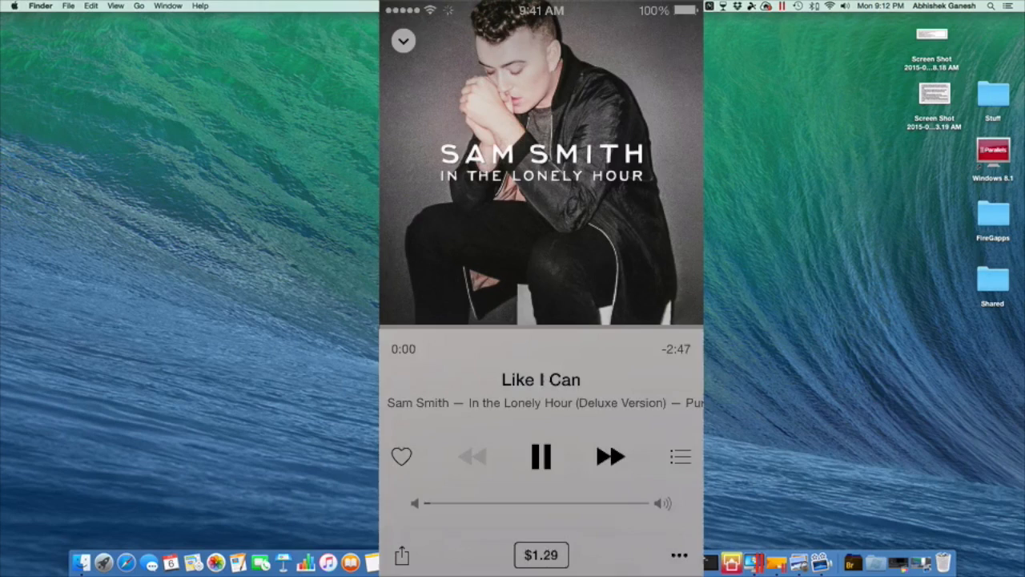
left_click(609, 455)
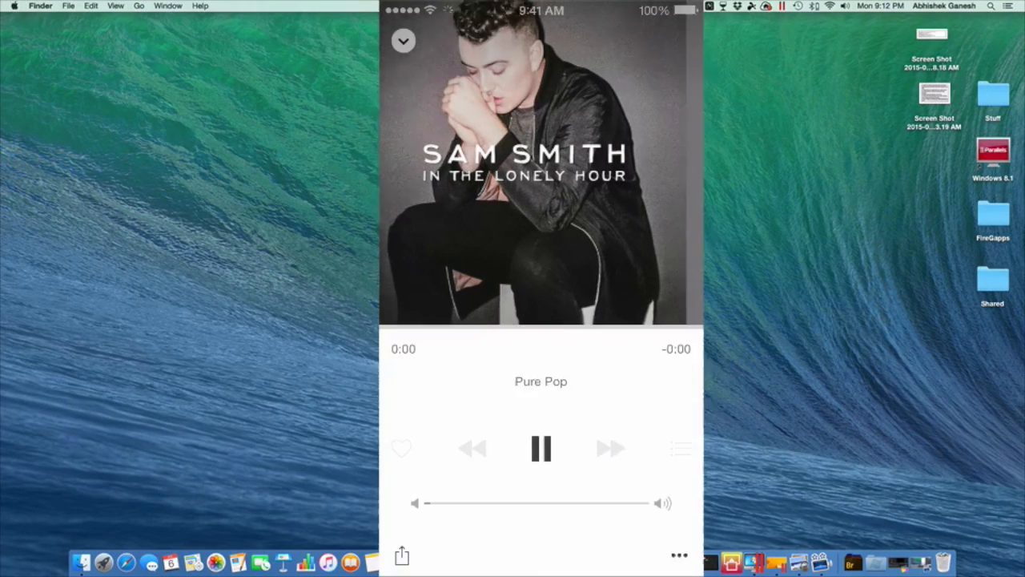
left_click(608, 449)
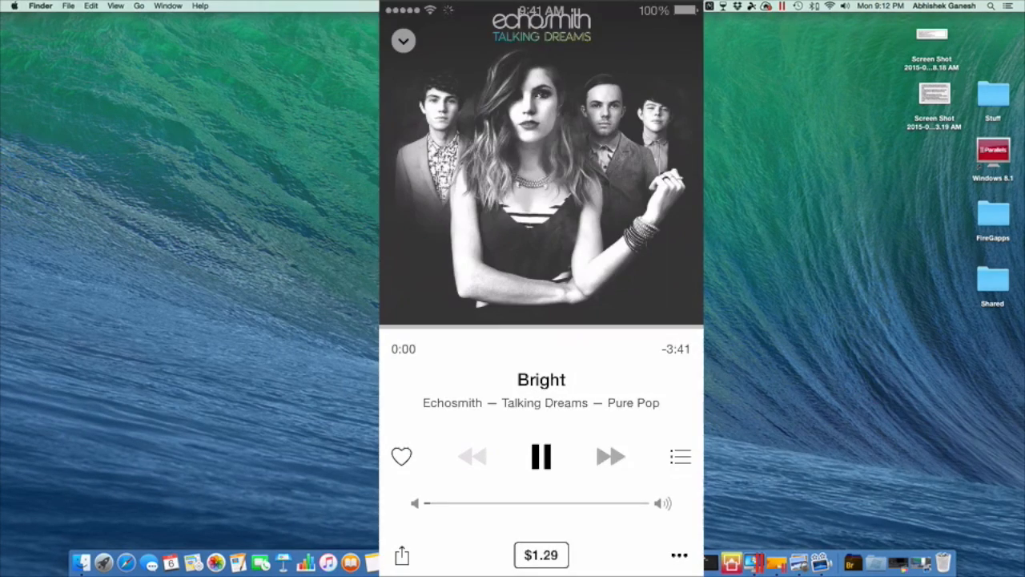
left_click(610, 455)
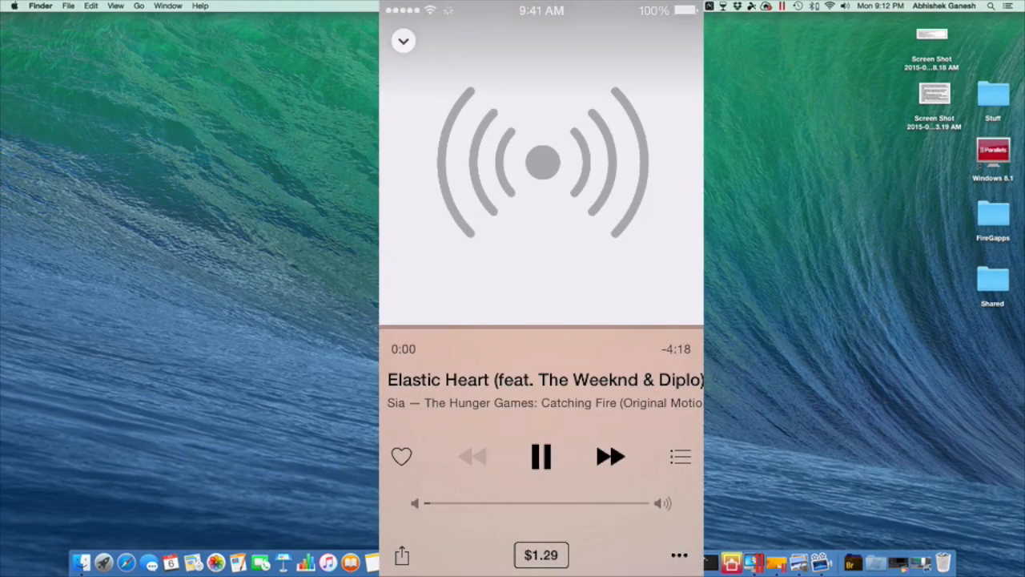
left_click(610, 455)
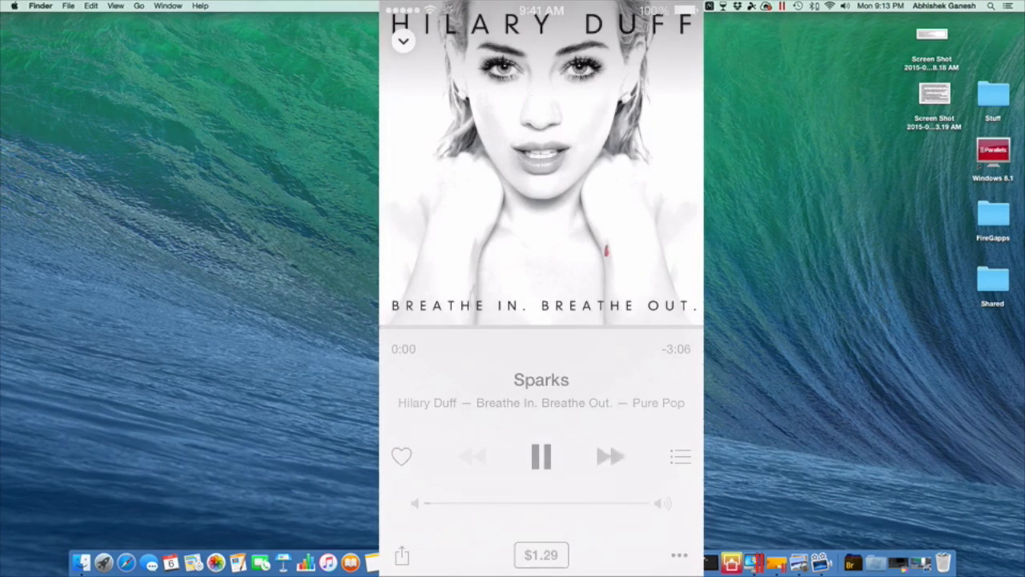
left_click(610, 455)
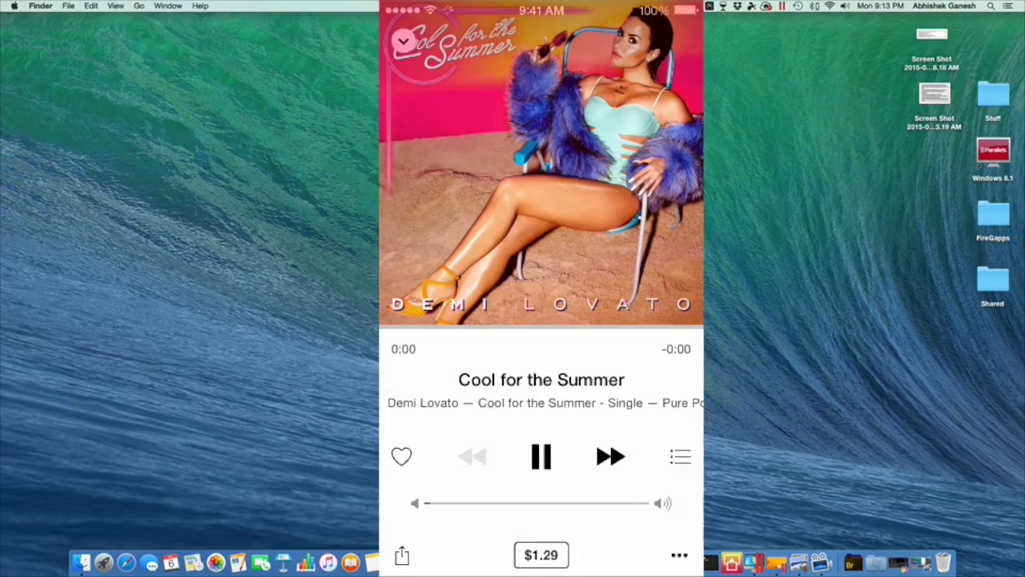
left_click(609, 455)
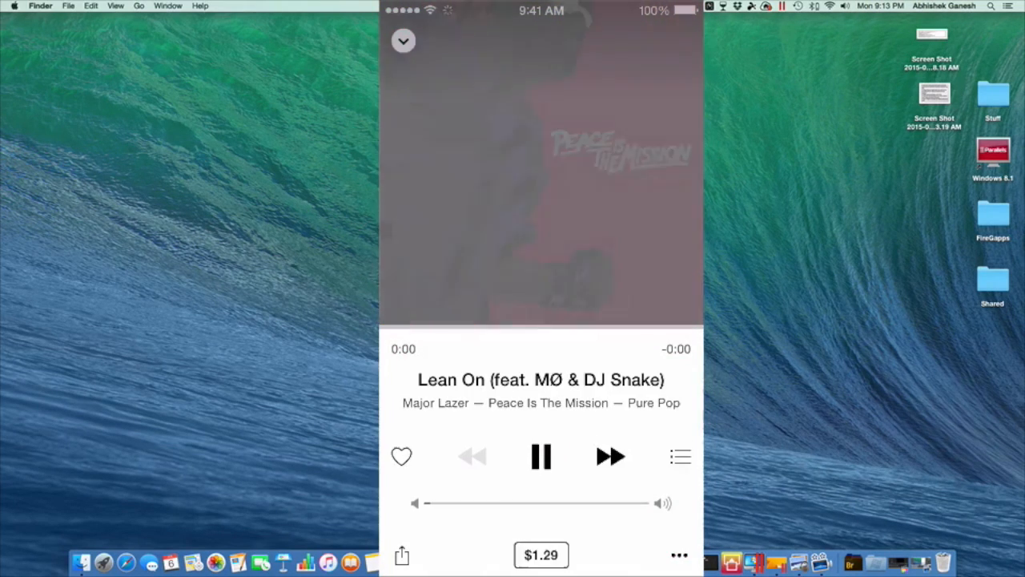
left_click(542, 455)
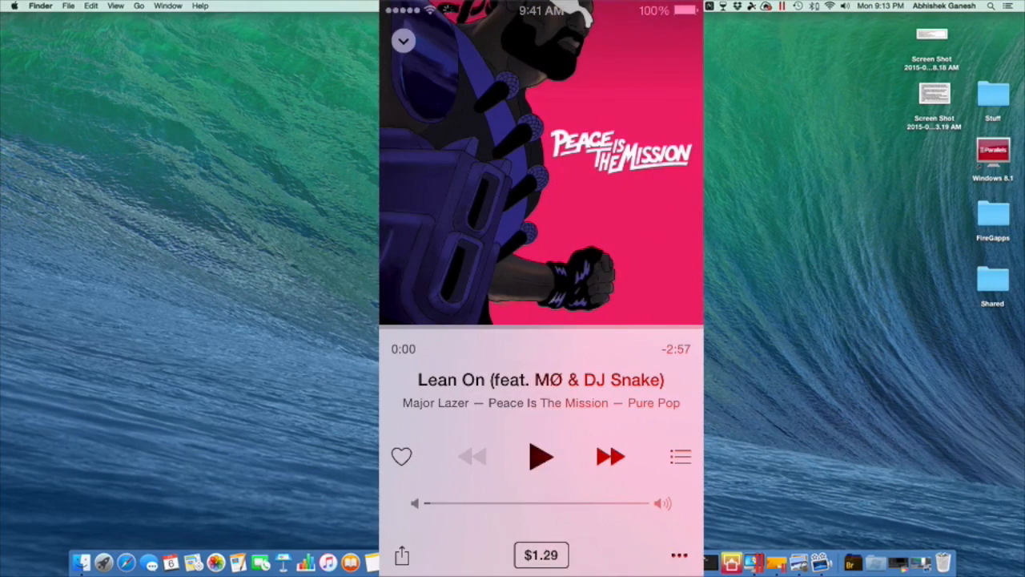